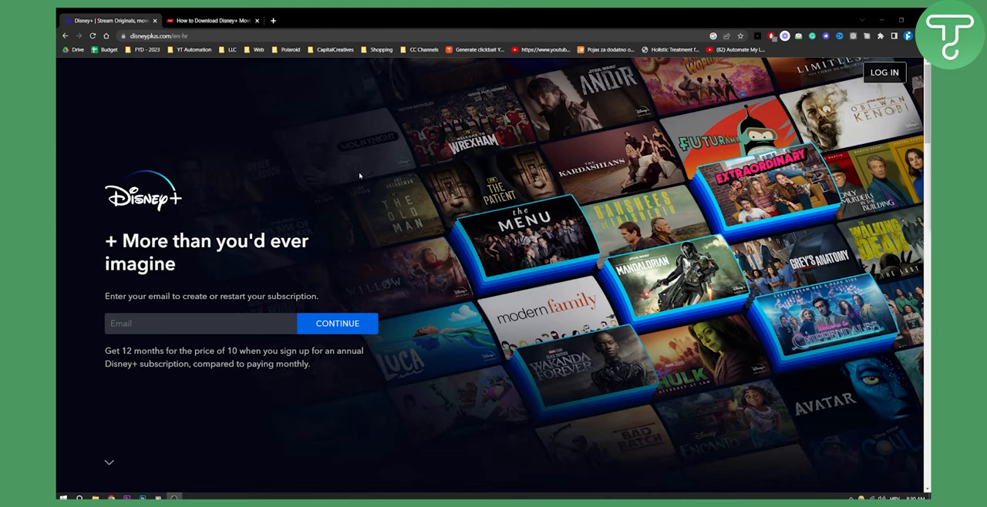
- Switch to the 'How to Download Disney+ Movies' article tab
{"action": "left_click", "coordinate": [208, 20]}
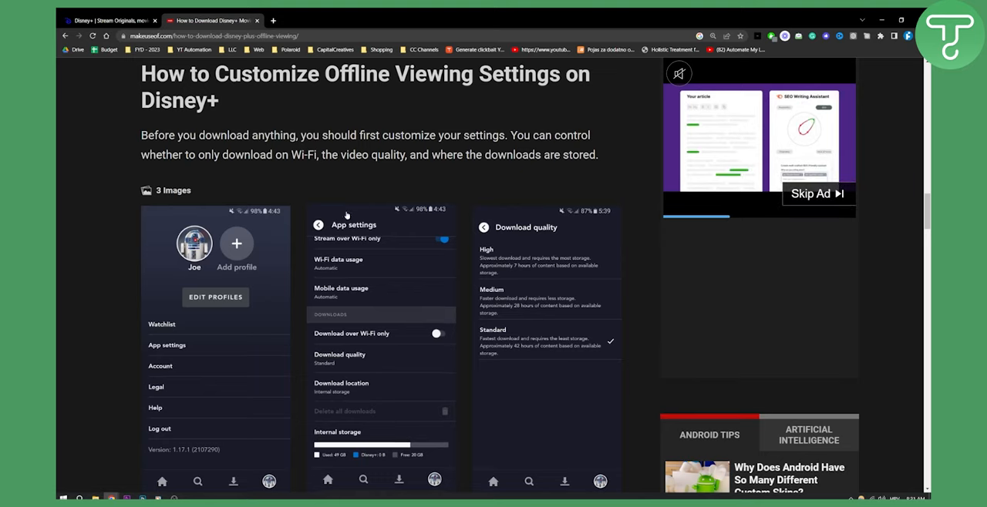
{"action": "scroll", "scroll_direction": "down", "scroll_amount": 3}
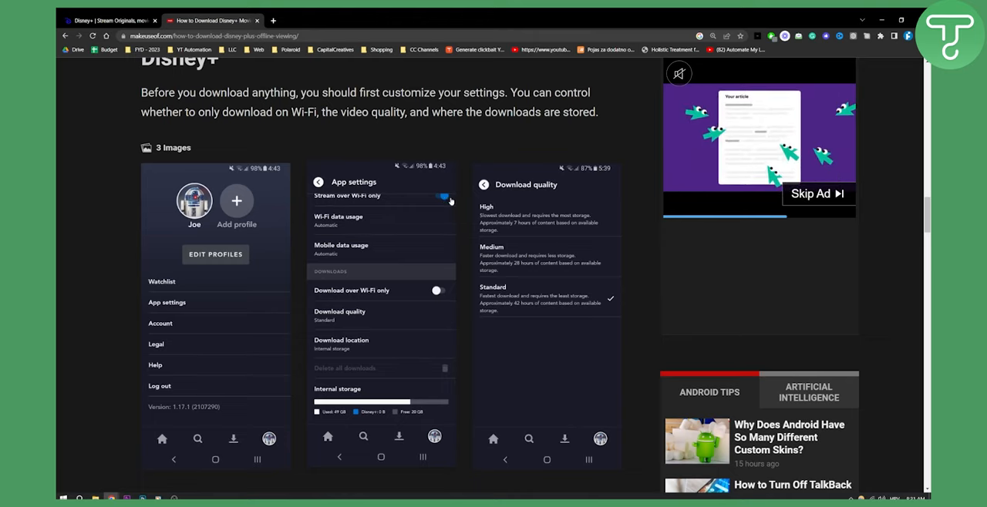
{"action": "mouse_move", "coordinate": [354, 296]}
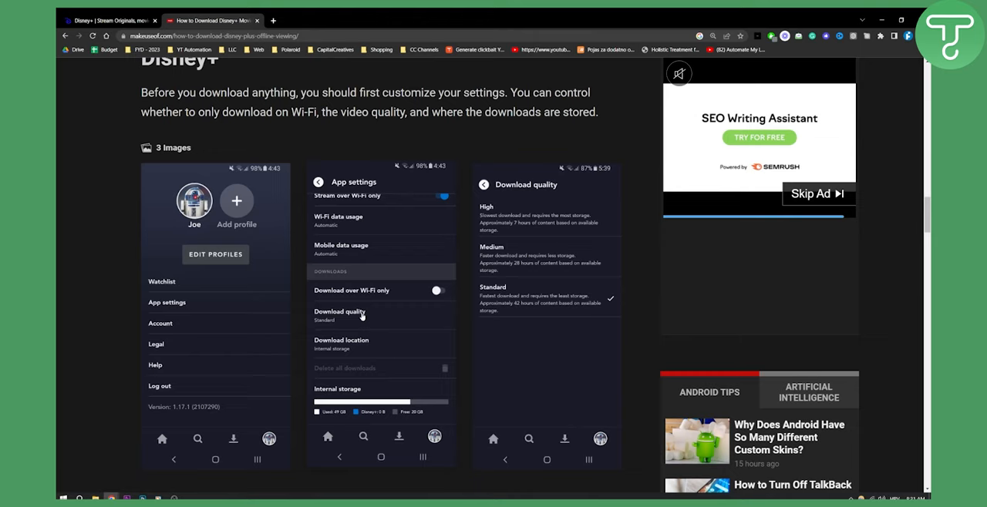
{"action": "left_click", "coordinate": [817, 193]}
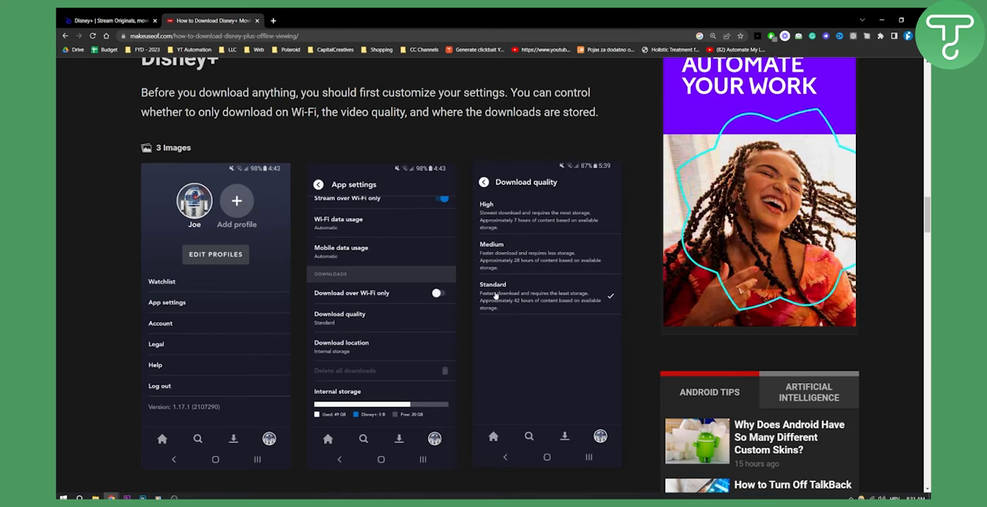
{"action": "scroll", "scroll_direction": "down", "scroll_amount": 3}
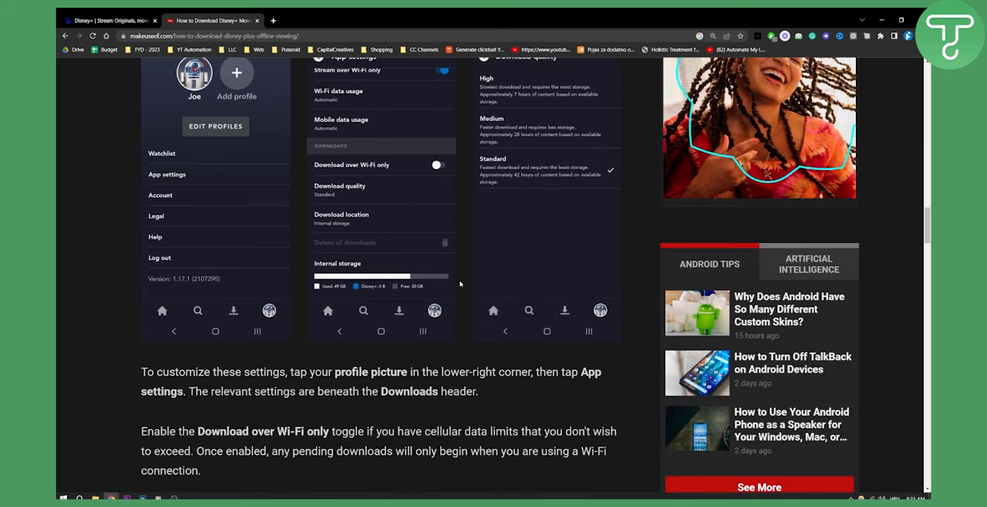
{"action": "scroll", "scroll_direction": "up", "scroll_amount": 3}
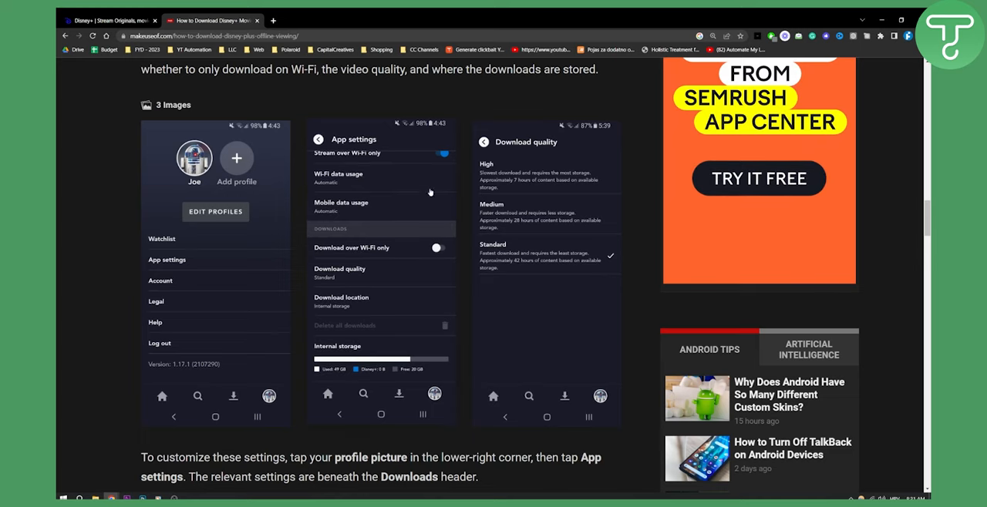
{"action": "mouse_move", "coordinate": [375, 222]}
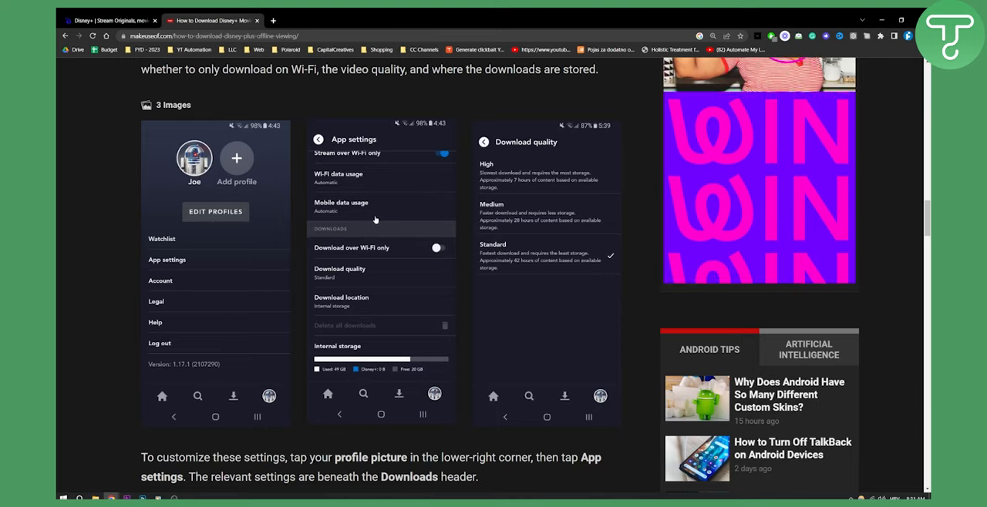
- Scroll to the 'How to Download Anything on Disney+ for Offline Viewing' section
{"action": "scroll", "scroll_direction": "down", "scroll_amount": 3}
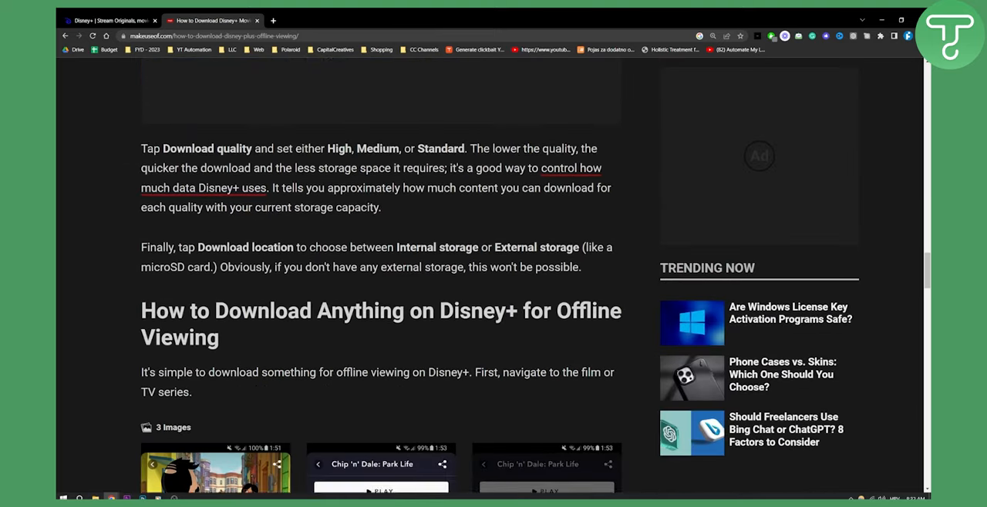
{"action": "scroll", "scroll_direction": "down", "scroll_amount": 3}
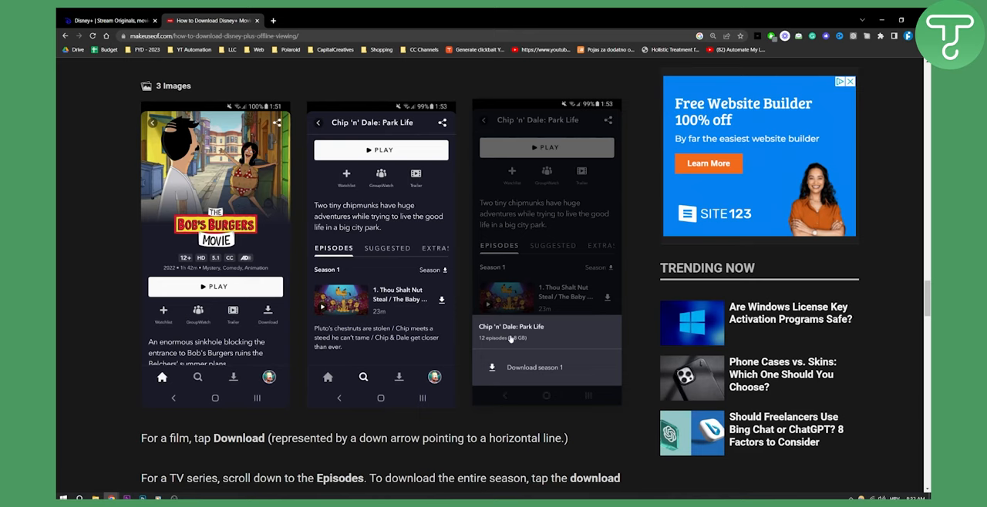
{"action": "scroll", "scroll_direction": "down", "scroll_amount": 3}
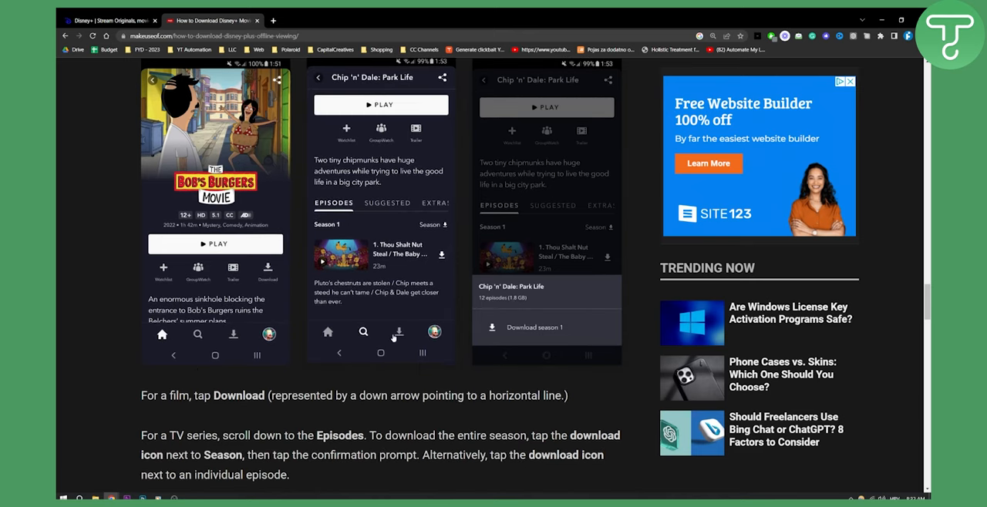
{"action": "scroll", "scroll_direction": "up", "scroll_amount": 3}
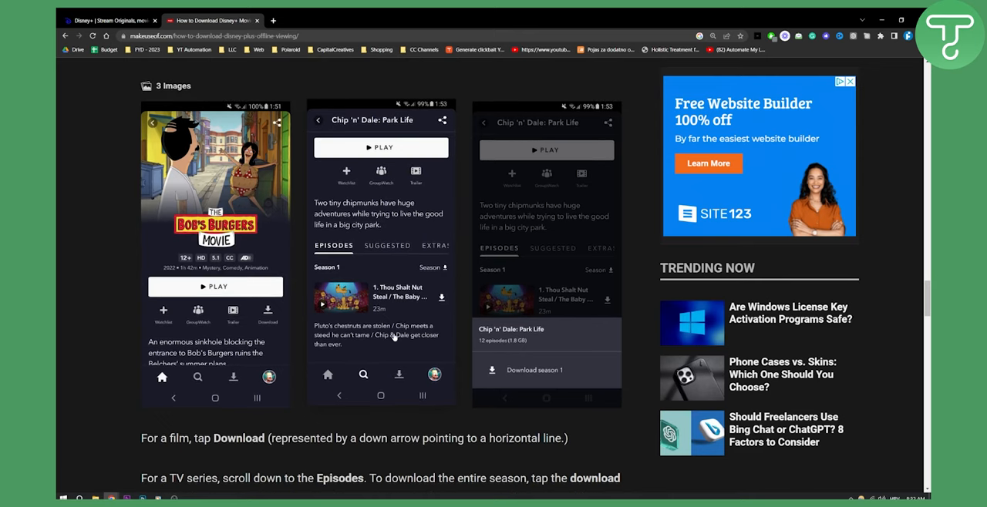